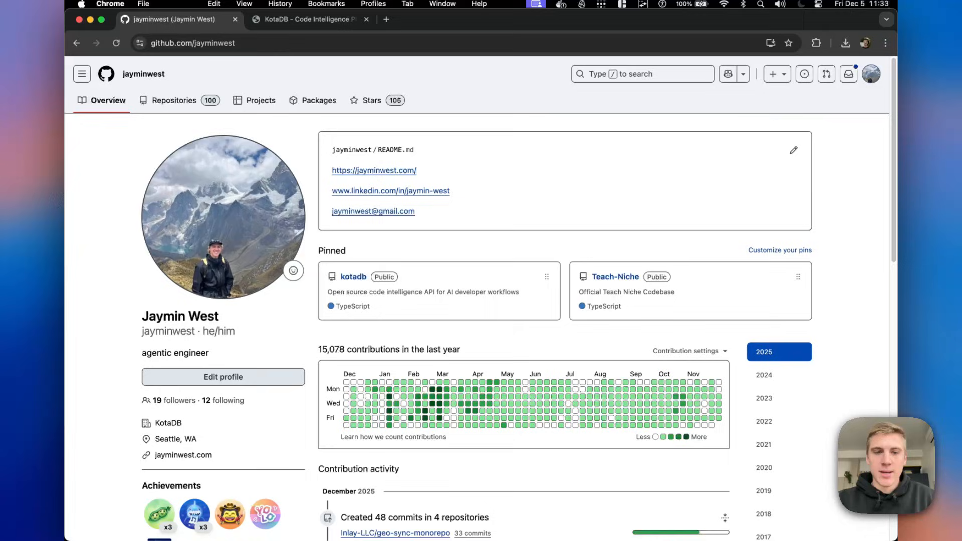
mouse_move(563, 454)
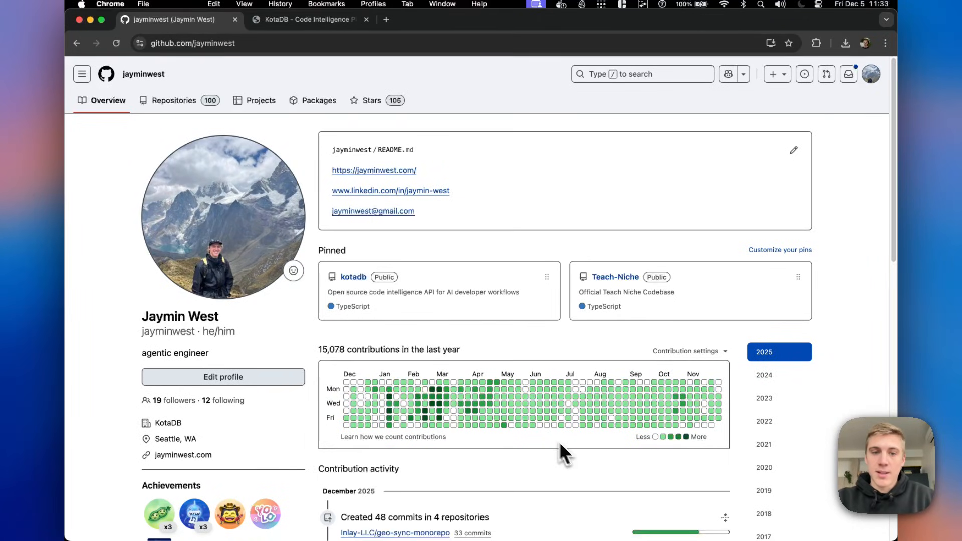
Step: Open the pinned kotadb repository and scroll down to its README, license and contributors
left_click(352, 276)
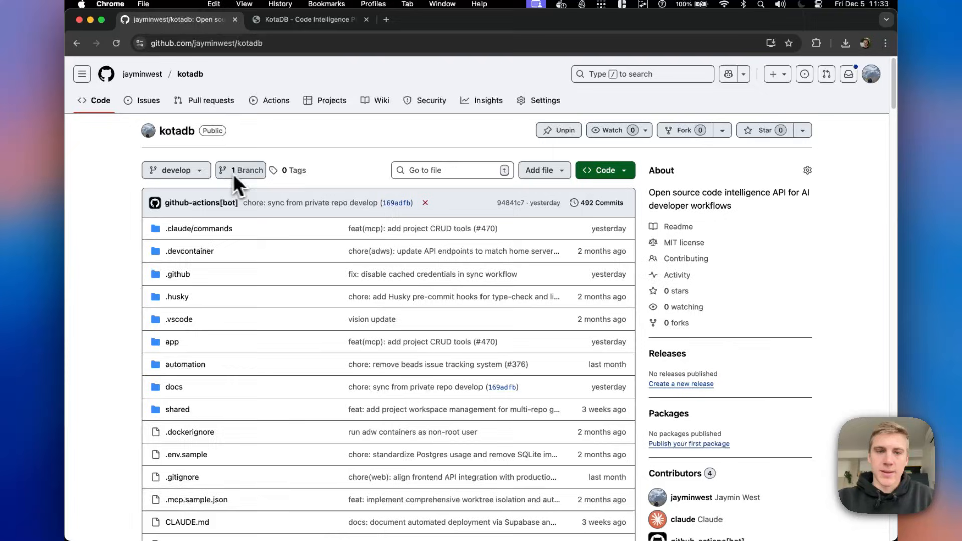
mouse_move(372, 319)
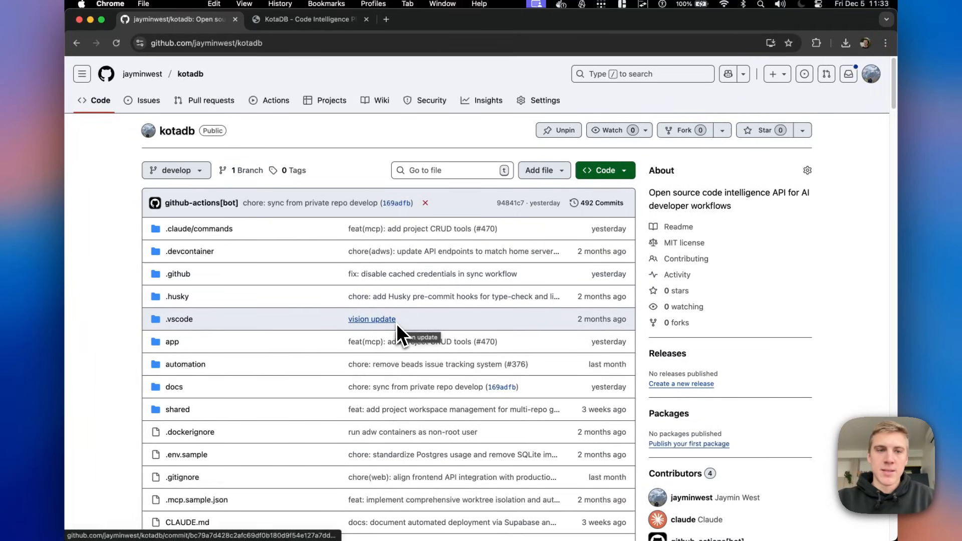
scroll("down", 3)
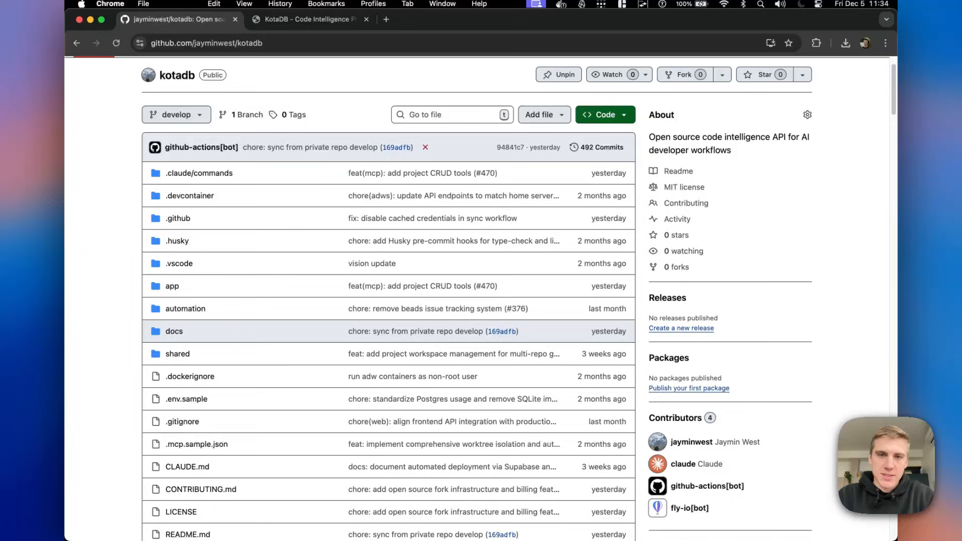
mouse_move(399, 336)
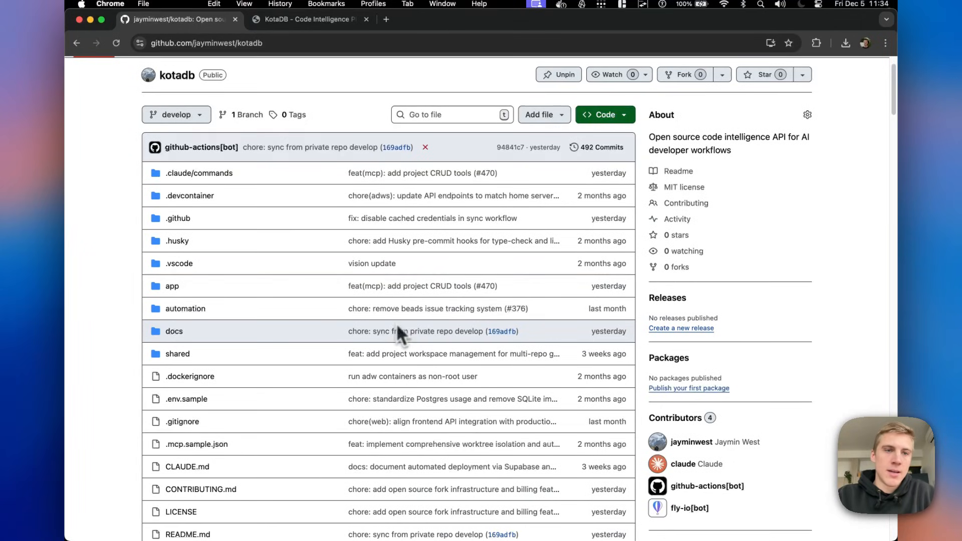
mouse_move(211, 227)
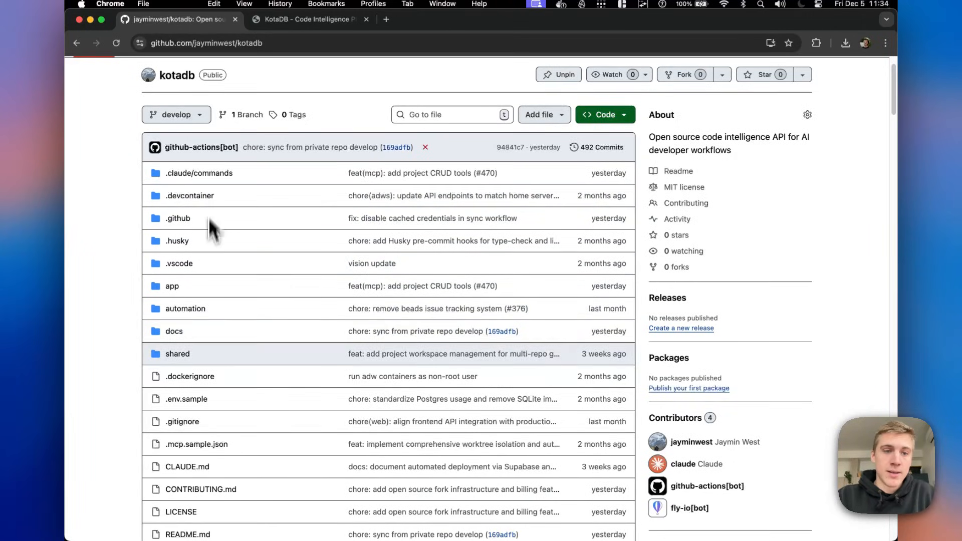
left_click(199, 173)
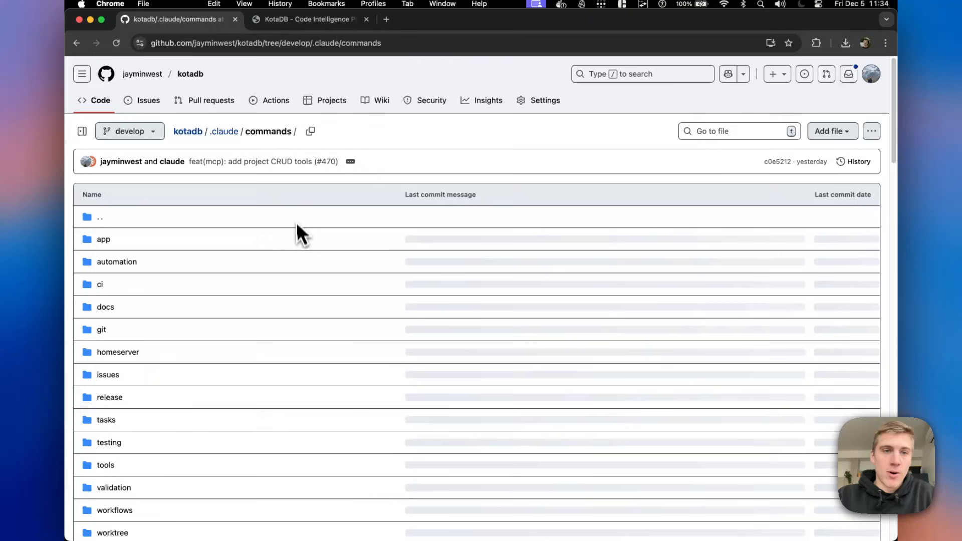
scroll("down", 3)
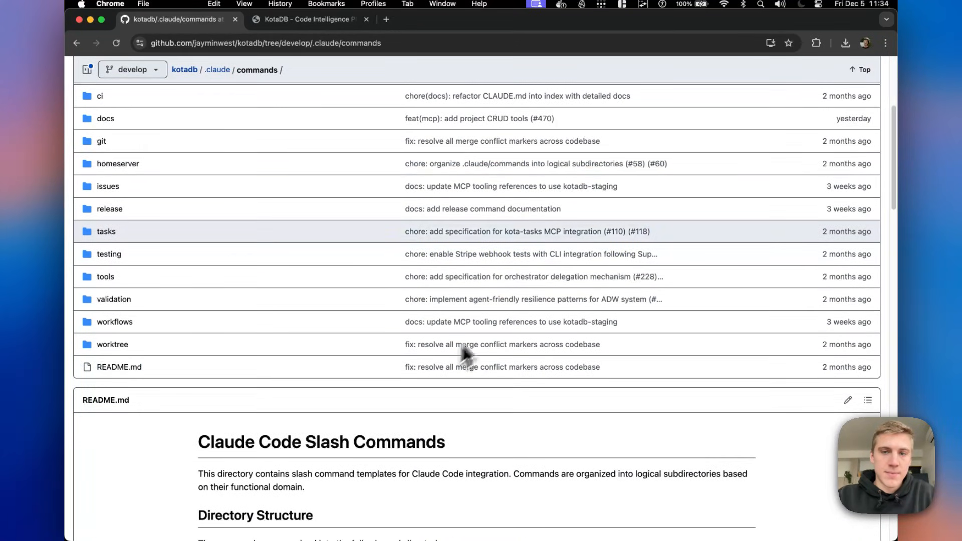
left_click(184, 69)
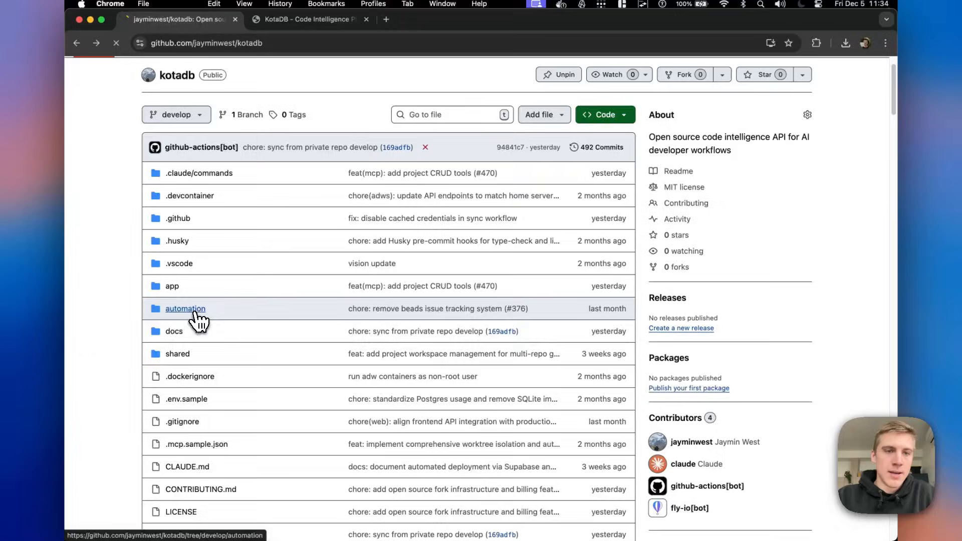
left_click(185, 308)
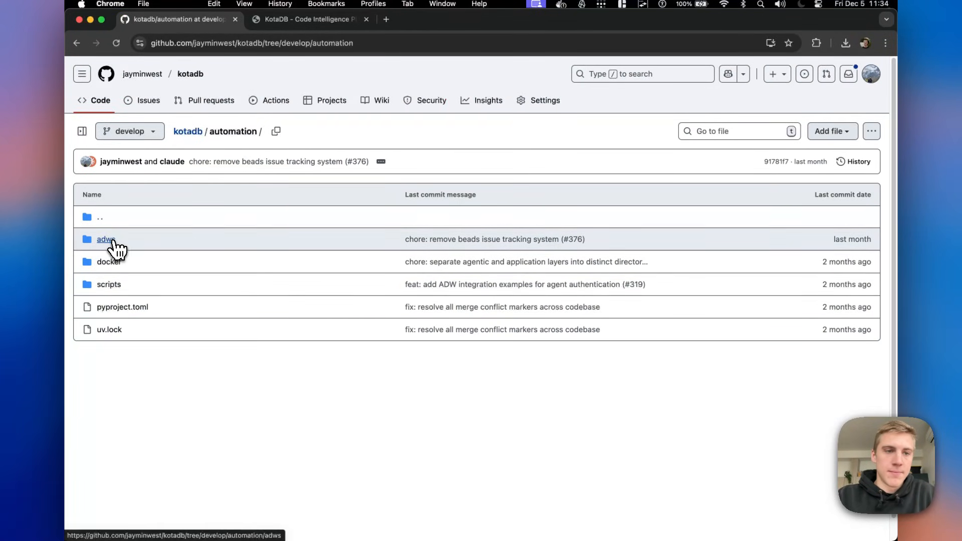
left_click(105, 240)
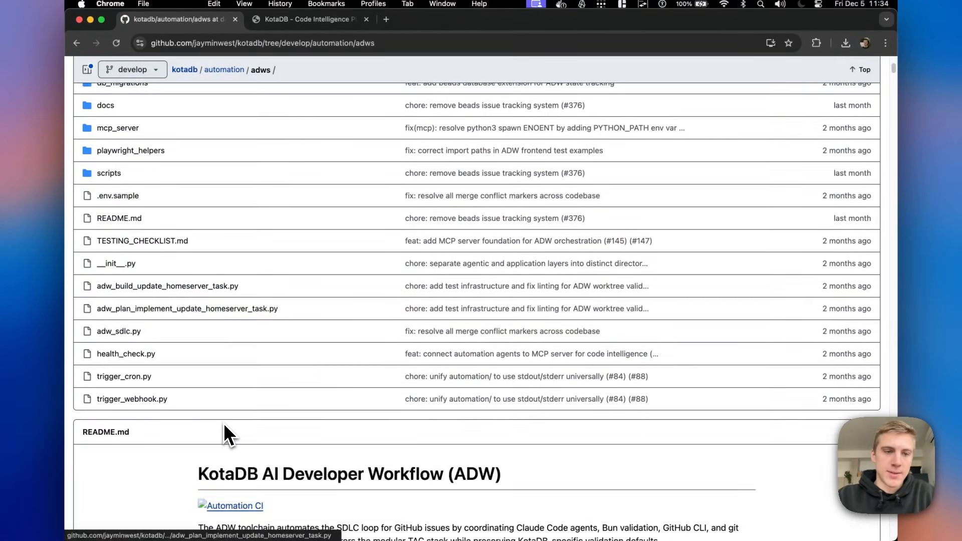
left_click(119, 331)
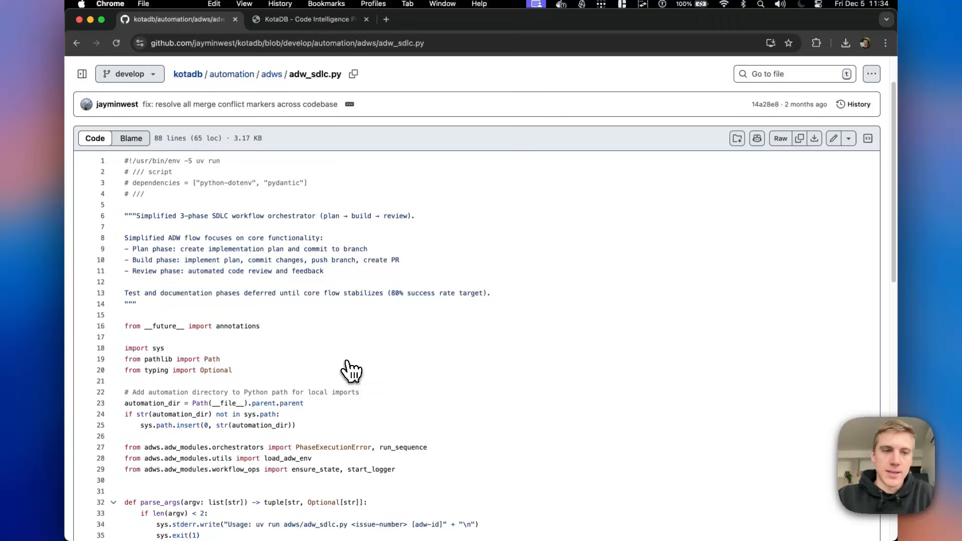
scroll("down", 3)
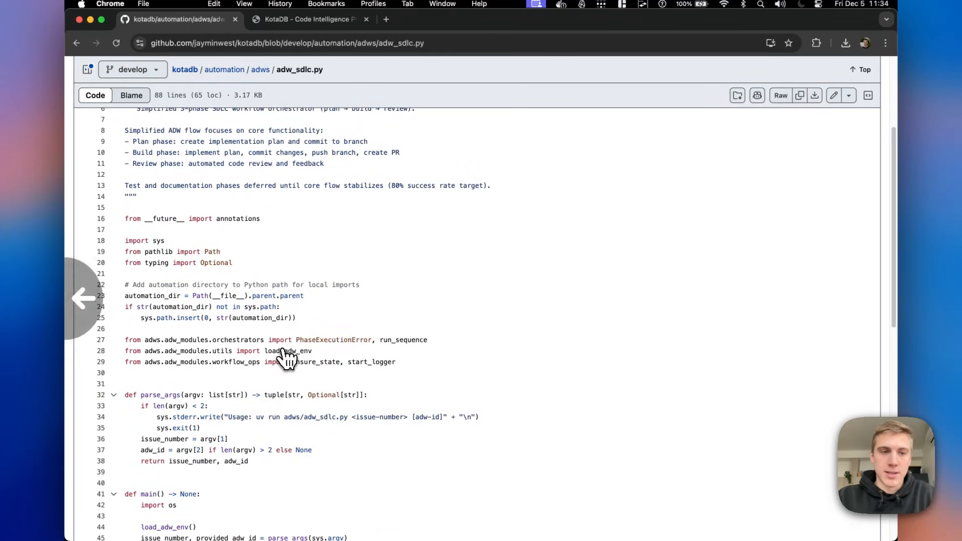
left_click(185, 69)
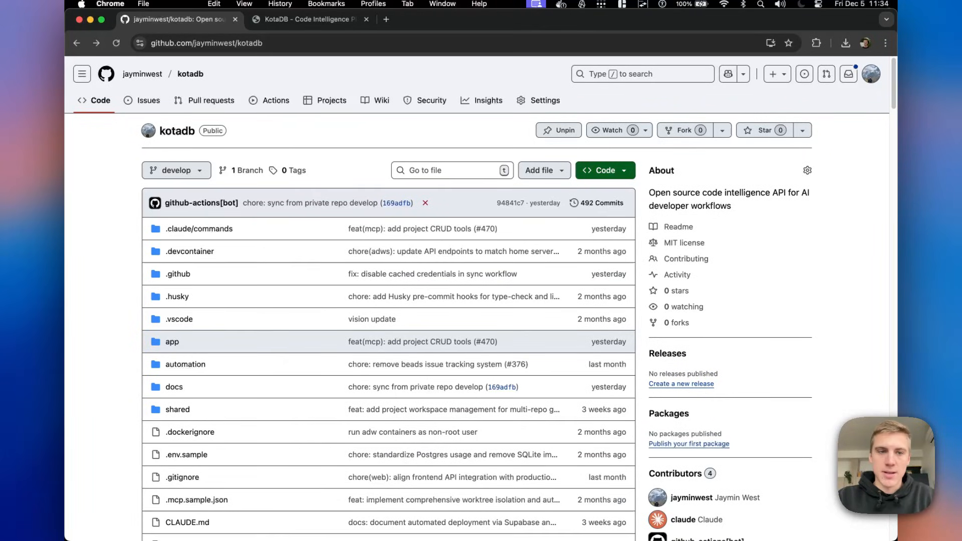
mouse_move(270, 282)
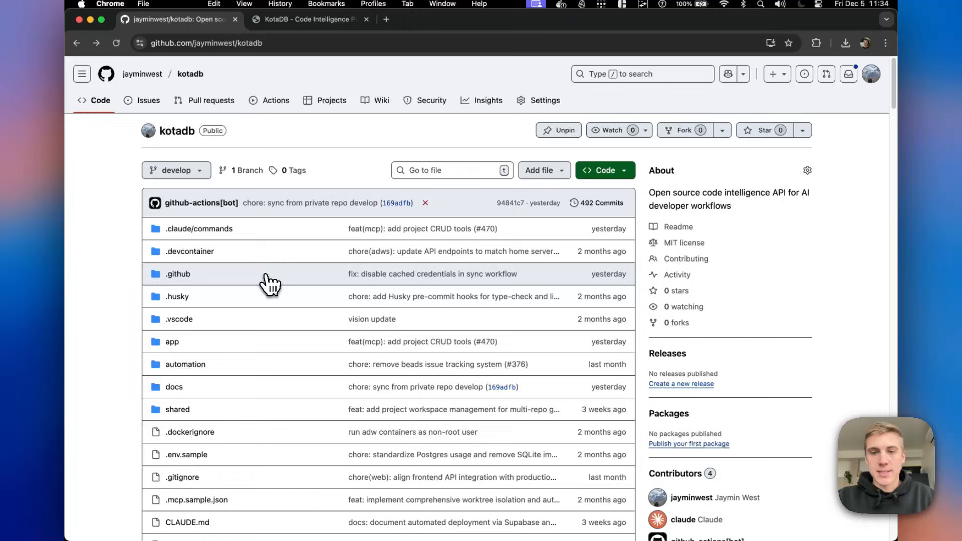
mouse_move(335, 331)
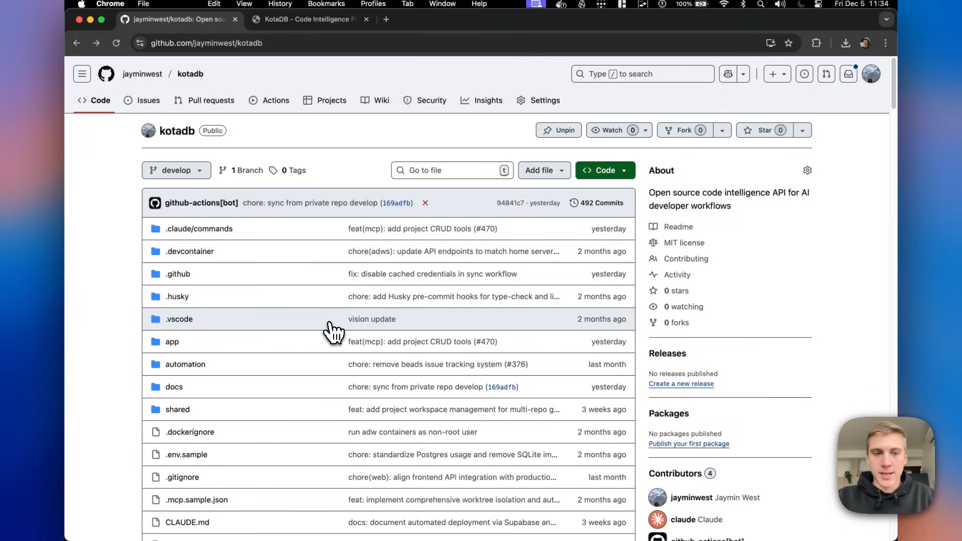
mouse_move(334, 331)
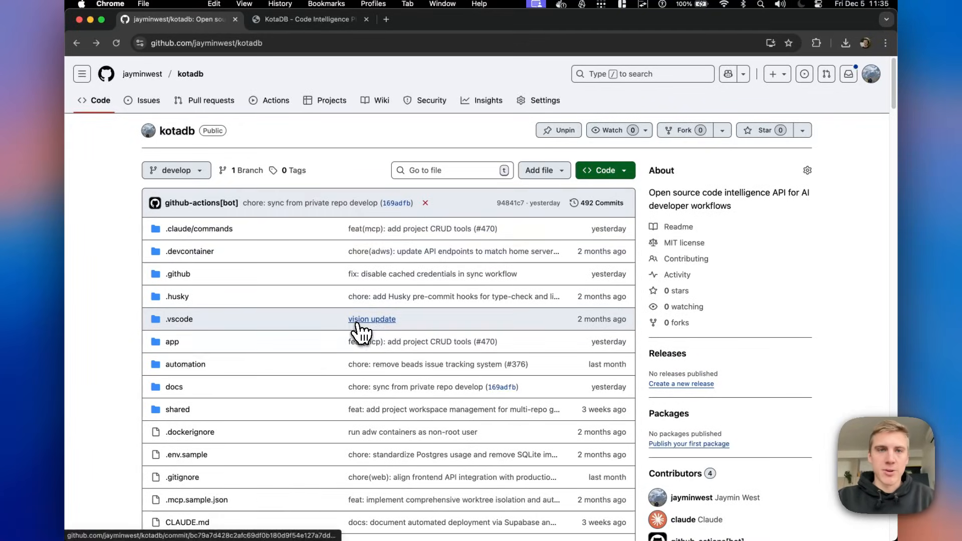
Step: Switch to the KotaDB website tab showing the 'Code Intelligence for AI Agents' landing page
left_click(310, 19)
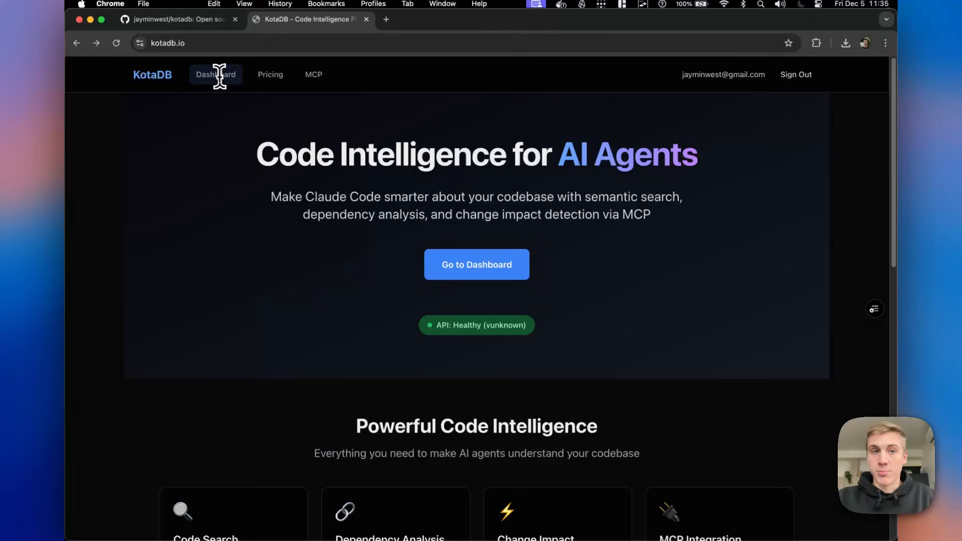
mouse_move(246, 154)
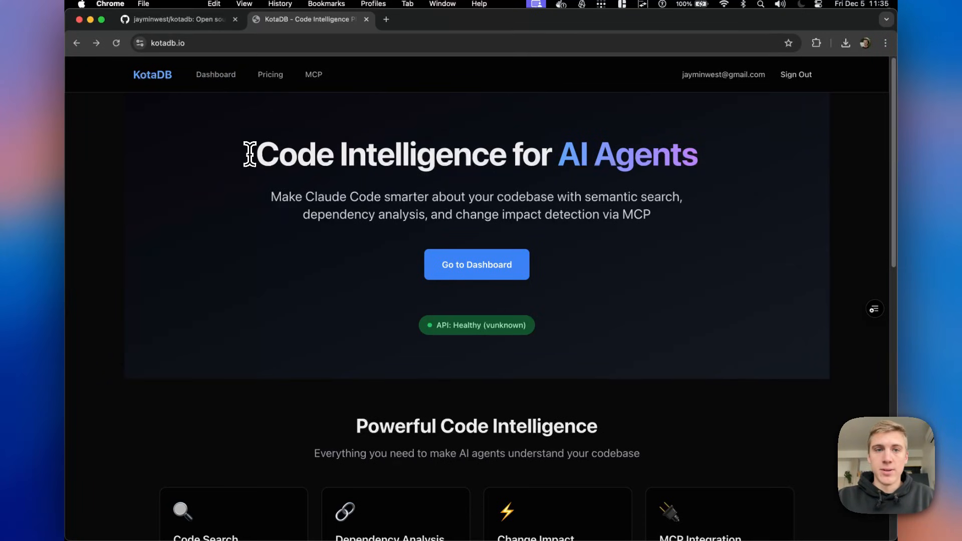
Step: Scroll the KotaDB landing page and open the MCP page with the Claude Code configuration JSON
scroll("down", 3)
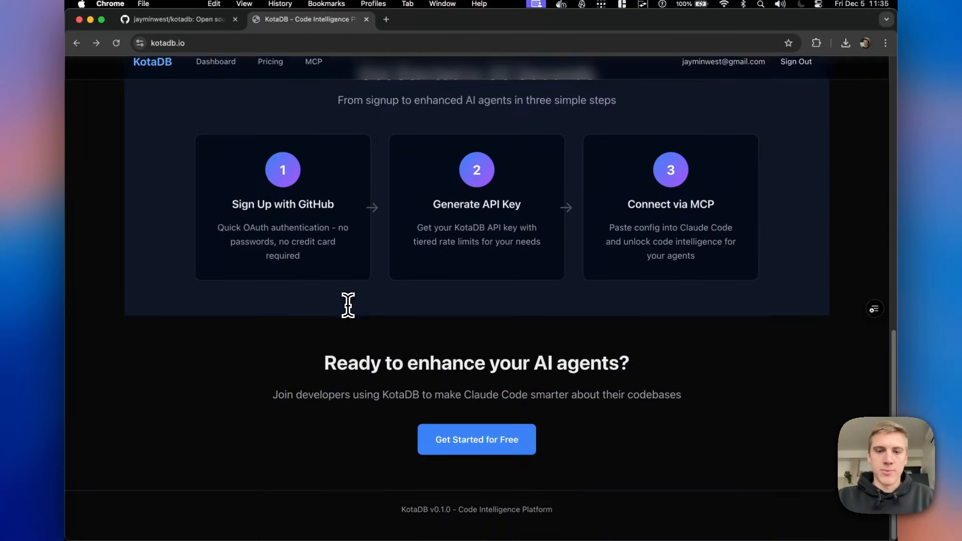
left_click(313, 61)
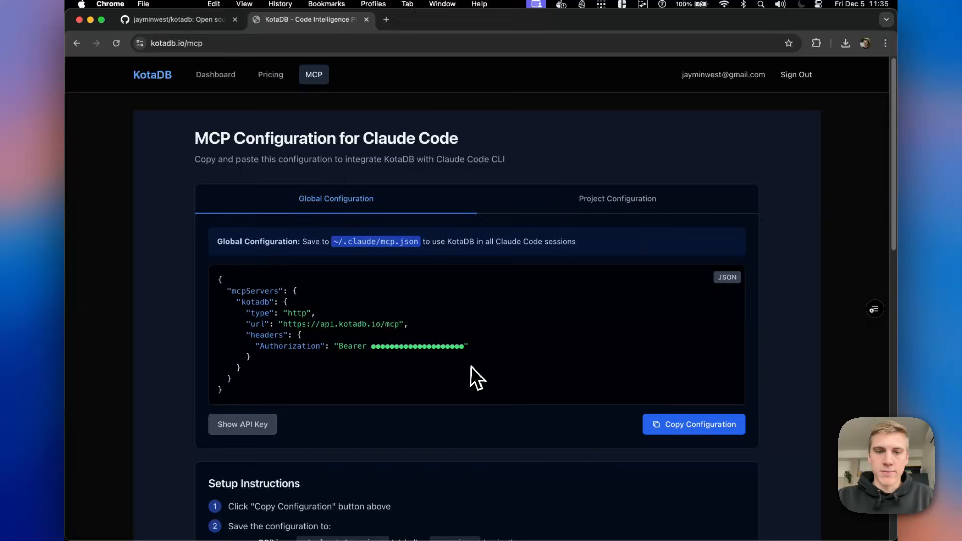
Step: Read the Setup Instructions and Available MCP Tools, then return to the kotadb repository tab
scroll("down", 3)
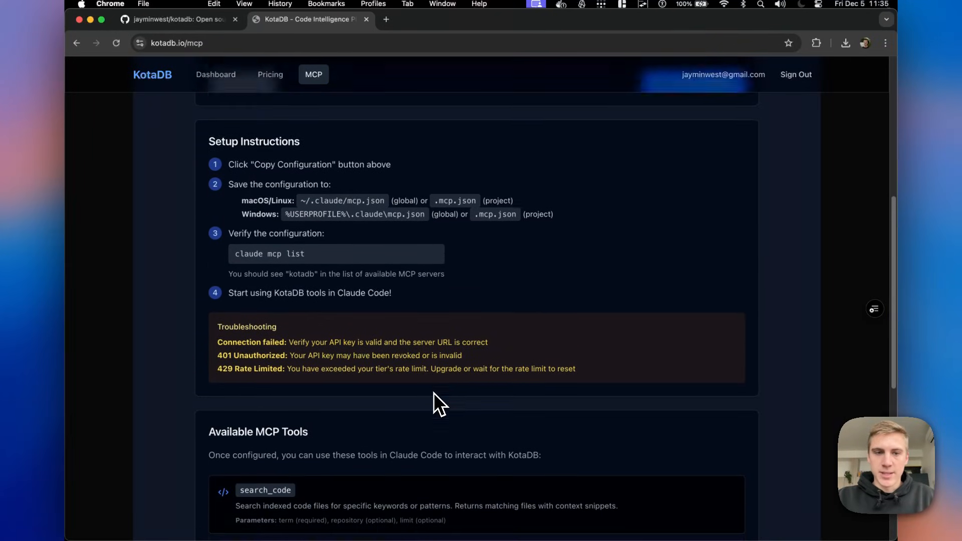
scroll("down", 3)
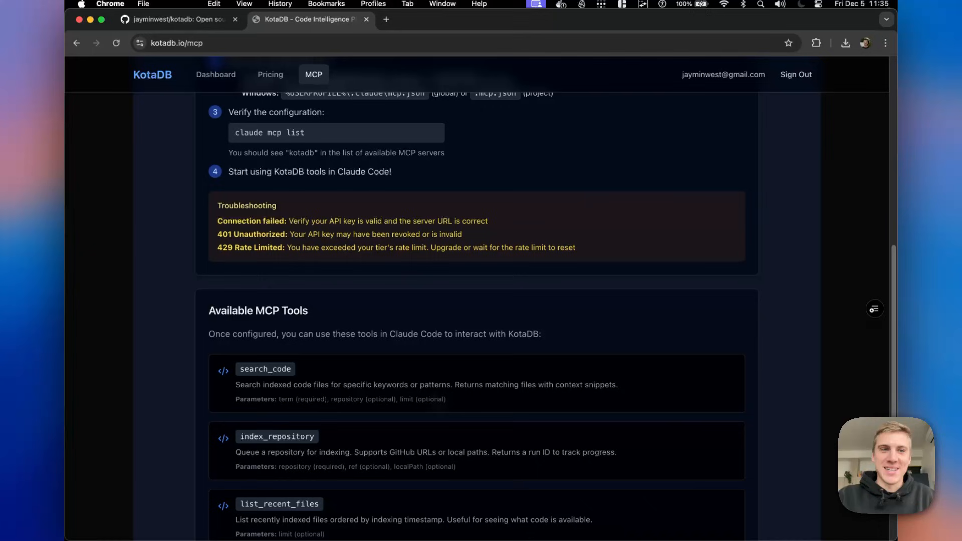
left_click(178, 19)
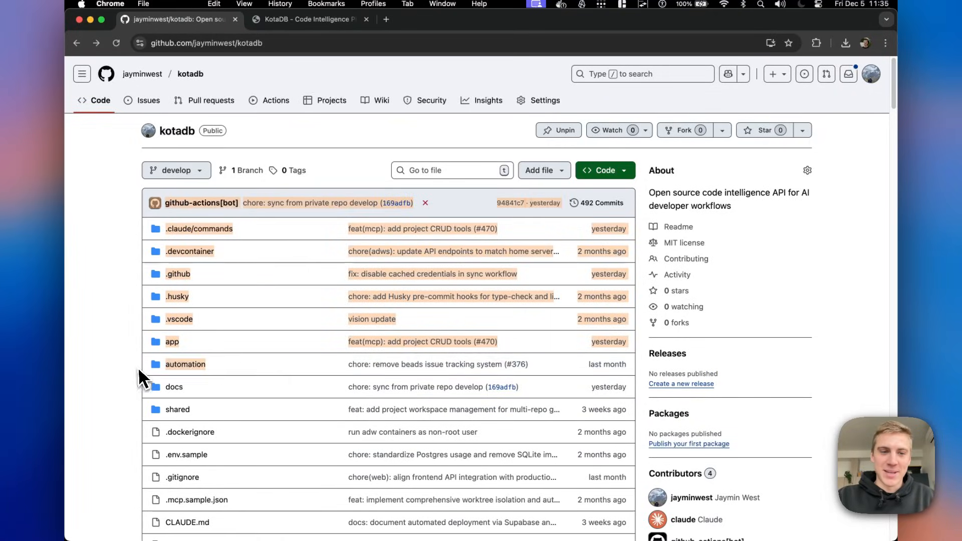
Step: Return to the KotaDB tab and scroll up to the global configuration JSON
left_click(300, 19)
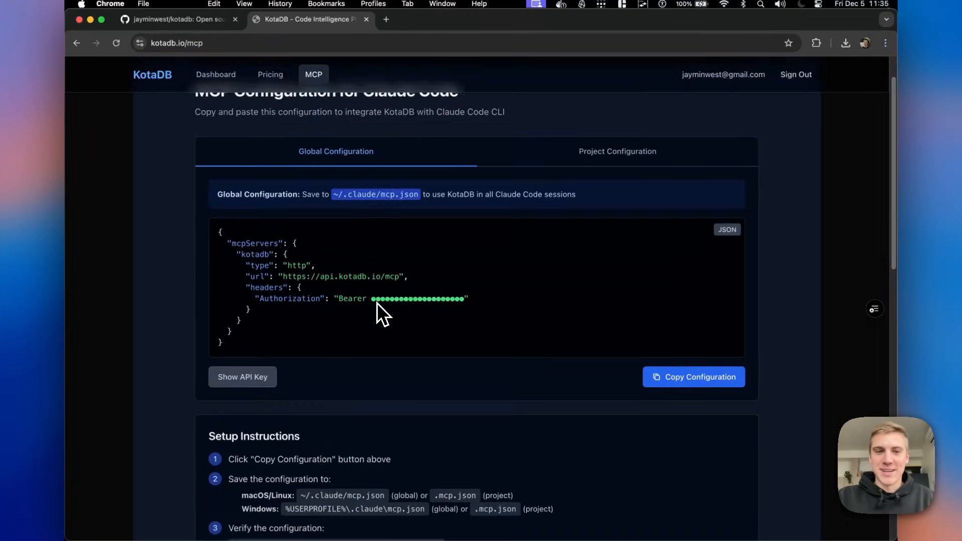
scroll("up", 3)
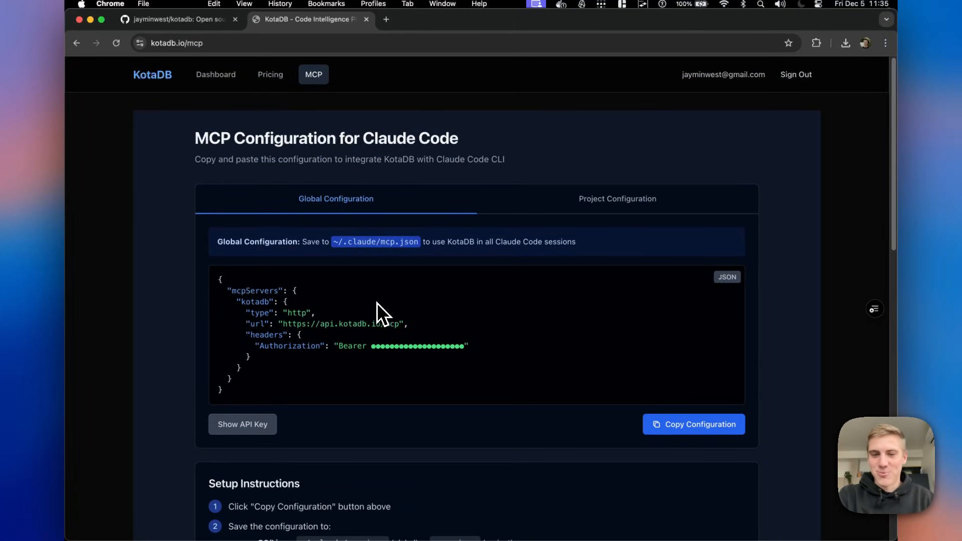
mouse_move(380, 312)
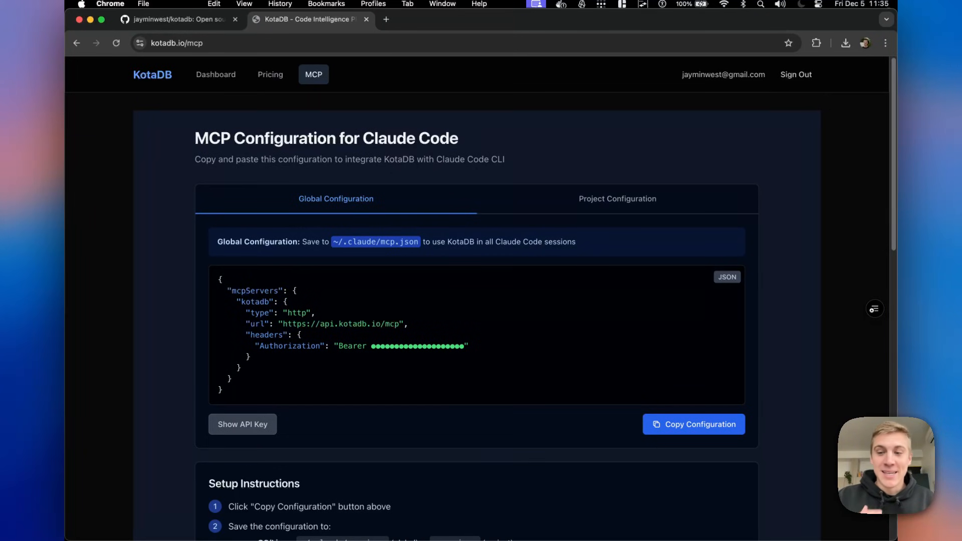
Step: Glance at the kotadb repository, then visit the KotaDB Dashboard and return to the home page
left_click(178, 19)
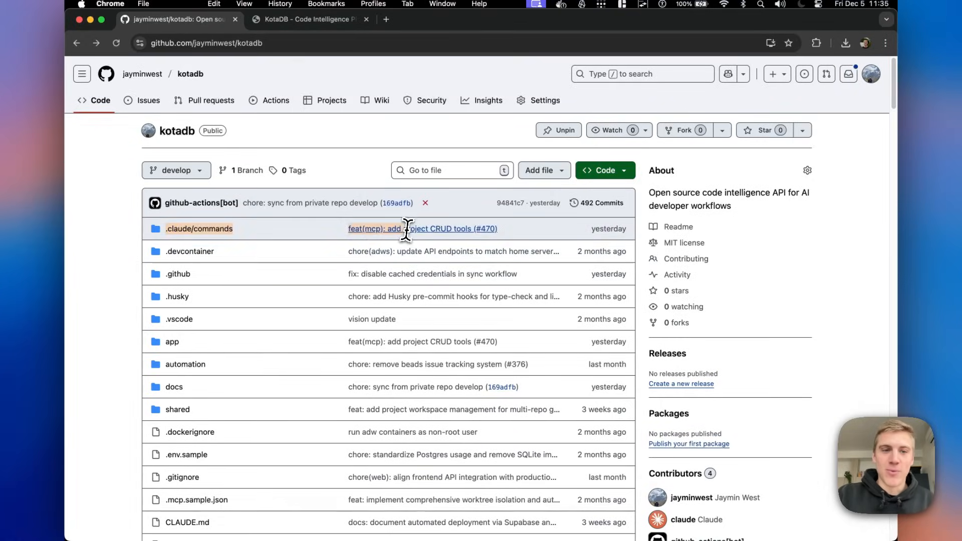
mouse_move(309, 320)
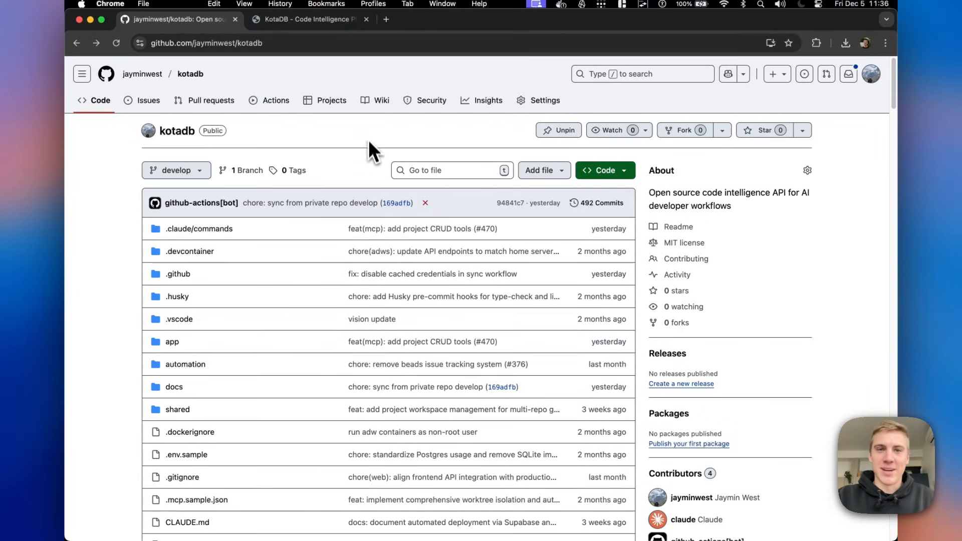
mouse_move(361, 163)
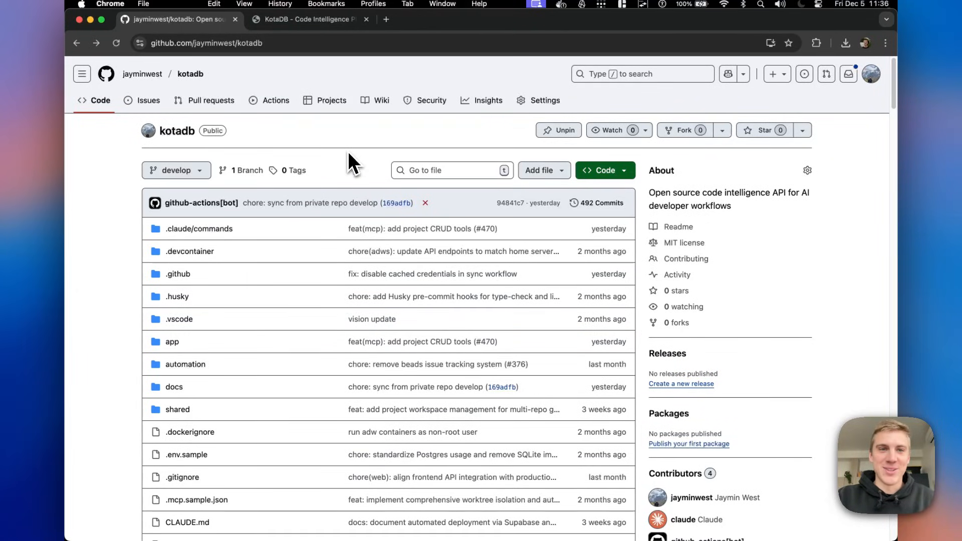
left_click(307, 19)
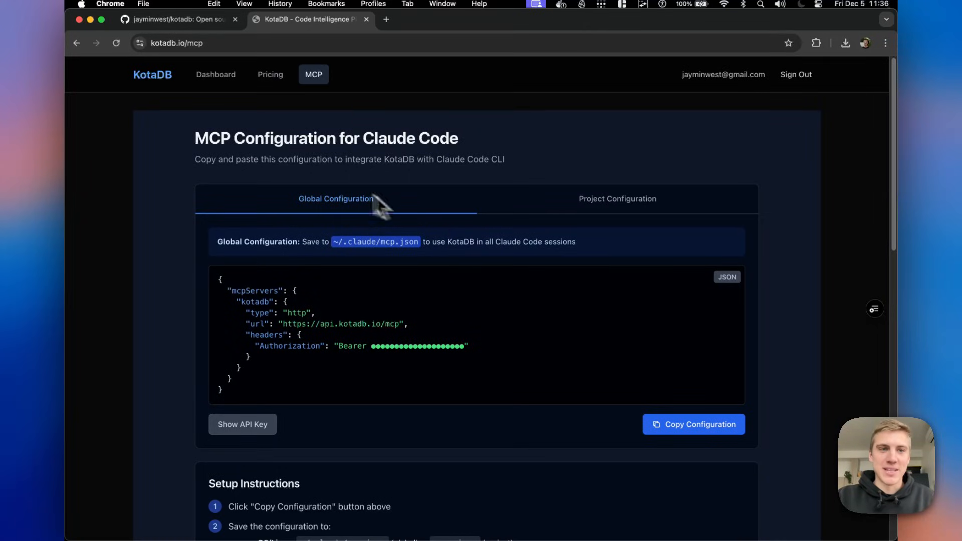
left_click(216, 74)
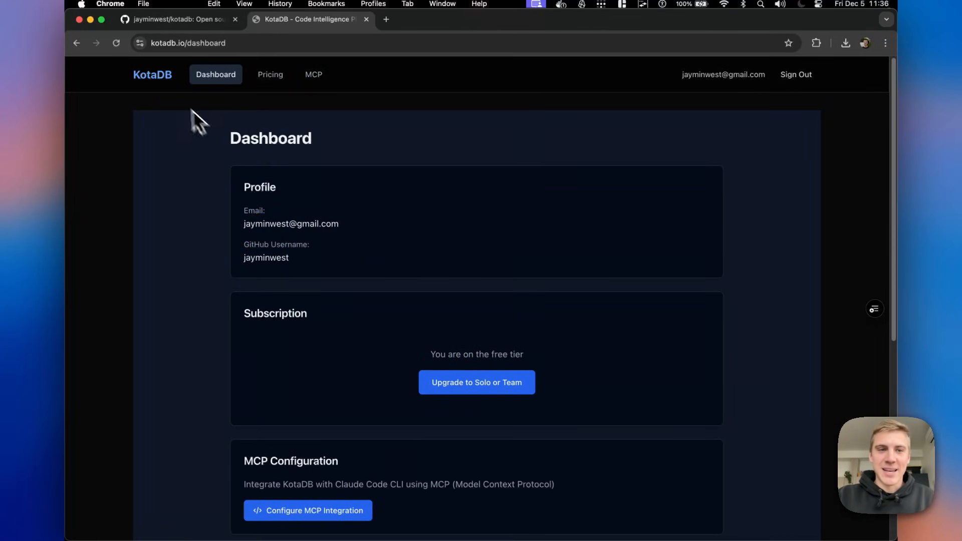
left_click(152, 74)
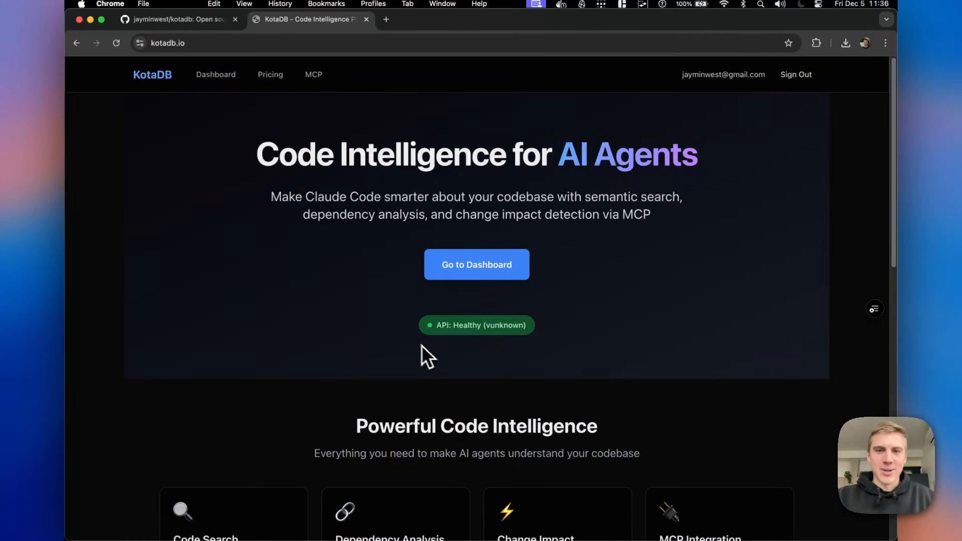
mouse_move(377, 439)
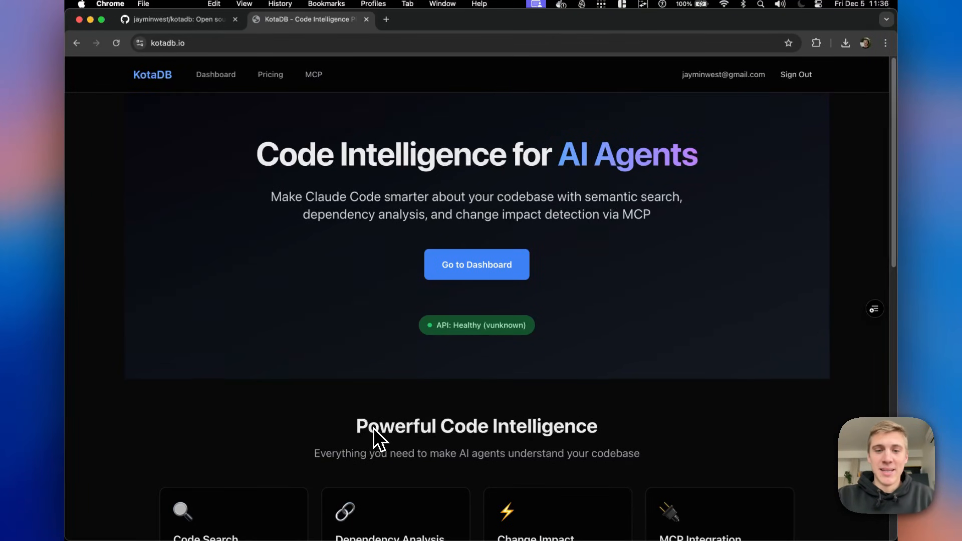
Step: Switch to Jaymin West's LinkedIn profile tab listing KotaDB and Gonzaga University
left_click(442, 19)
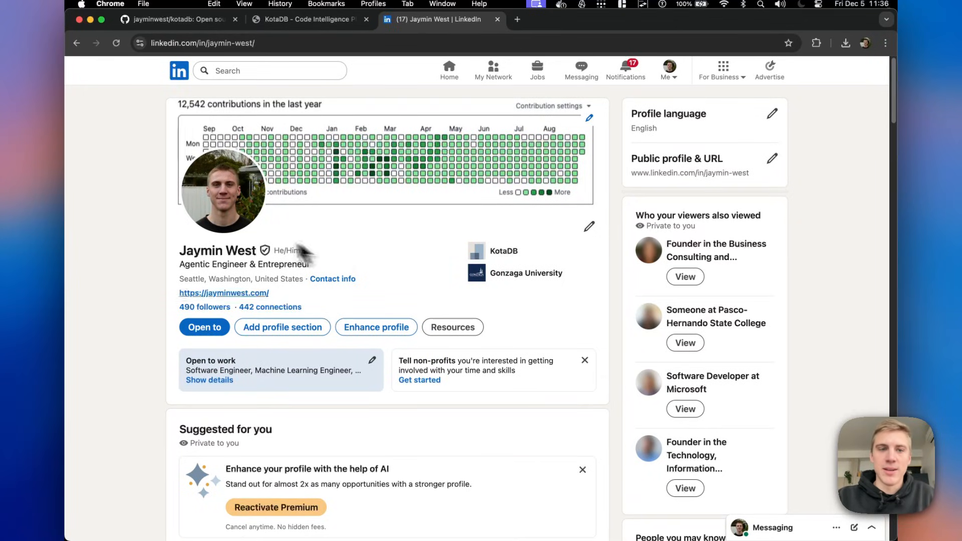
mouse_move(335, 310)
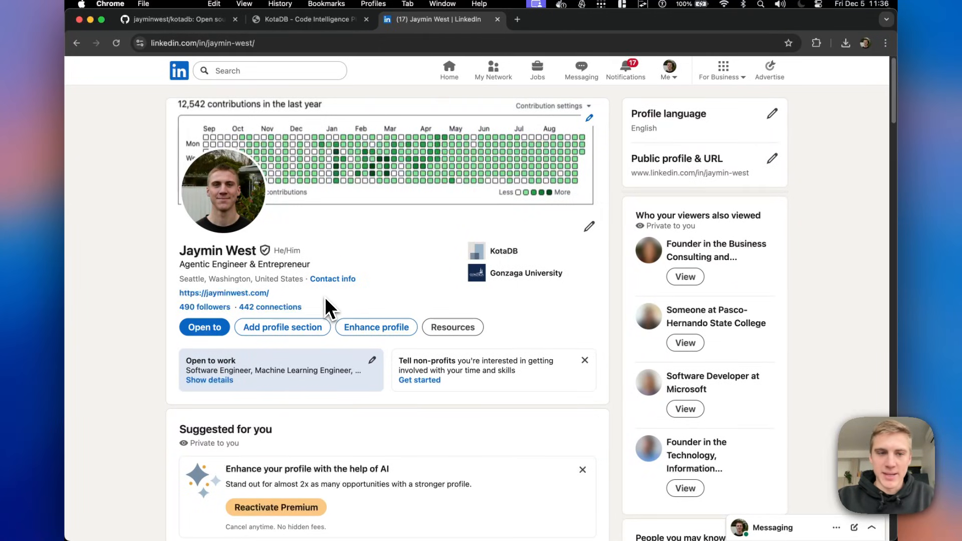
mouse_move(336, 309)
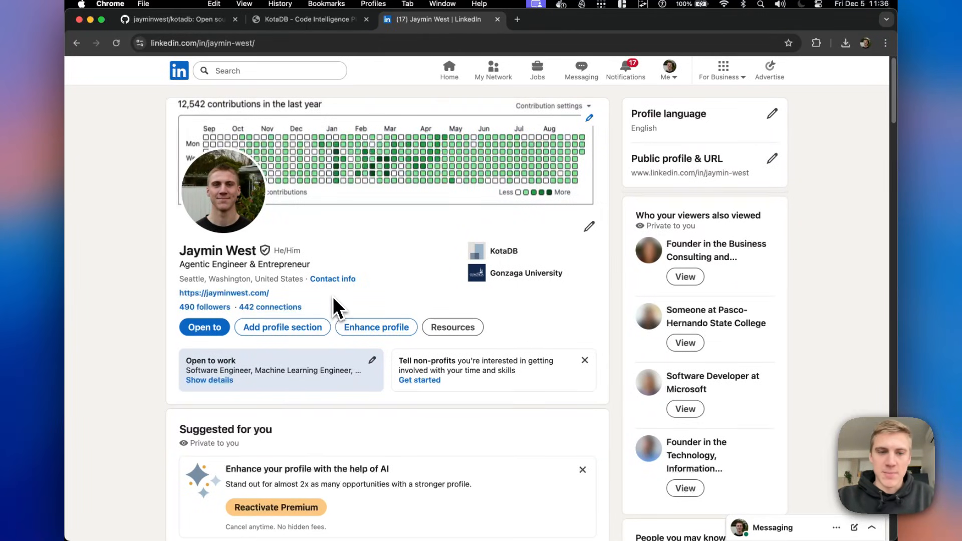